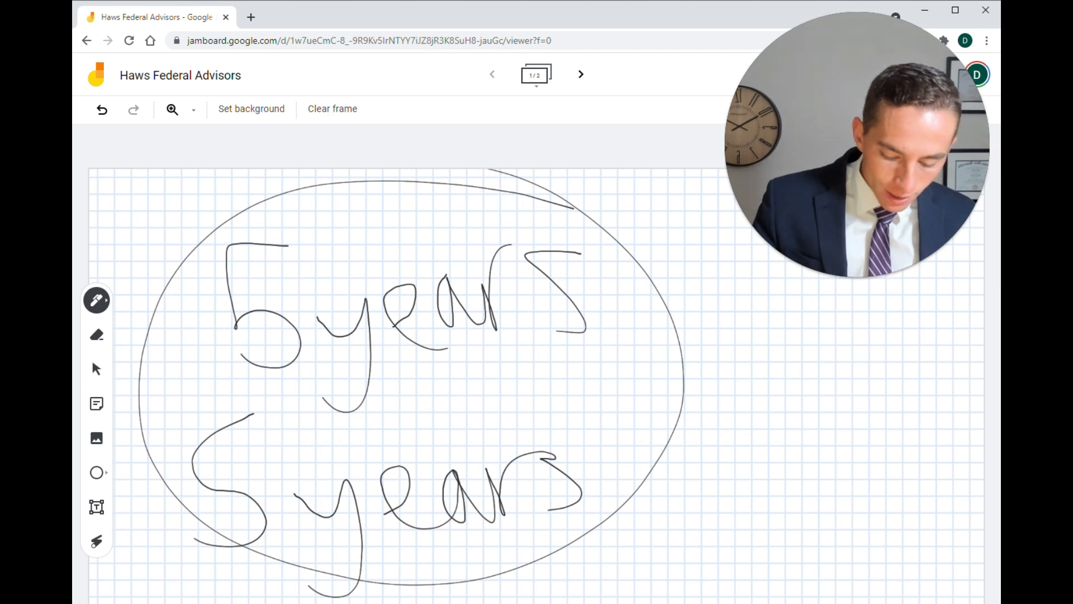
Wipe the circled "5 years" handwriting off the grid frame
{"action": "left_click", "coordinate": [332, 108]}
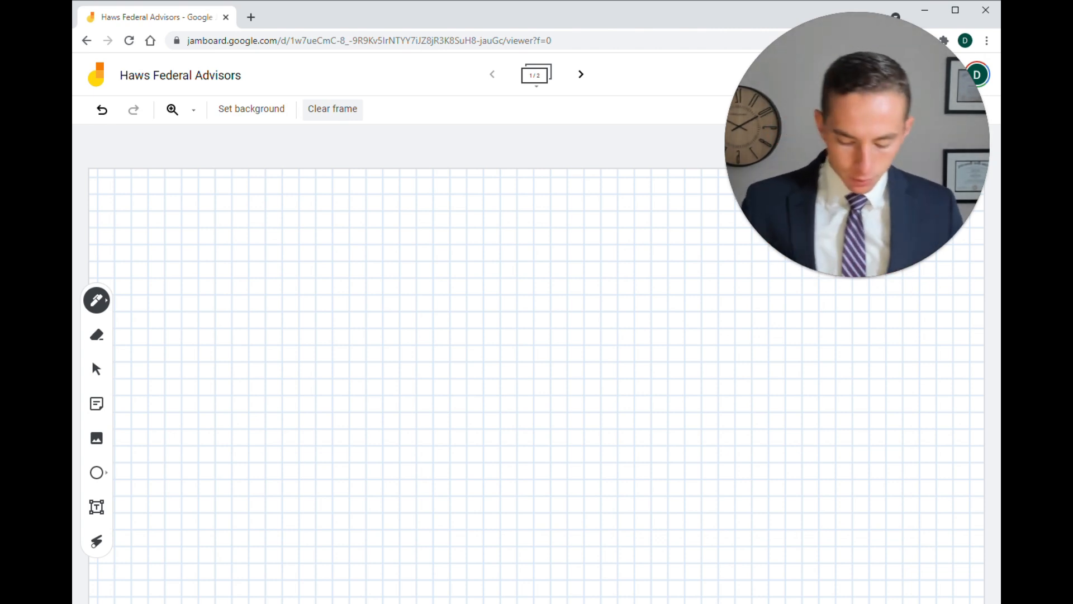
Handwrite "Debt" on the empty frame and circle it
{"action": "left_click_drag", "start_coordinate": [178, 246], "coordinate": [384, 294]}
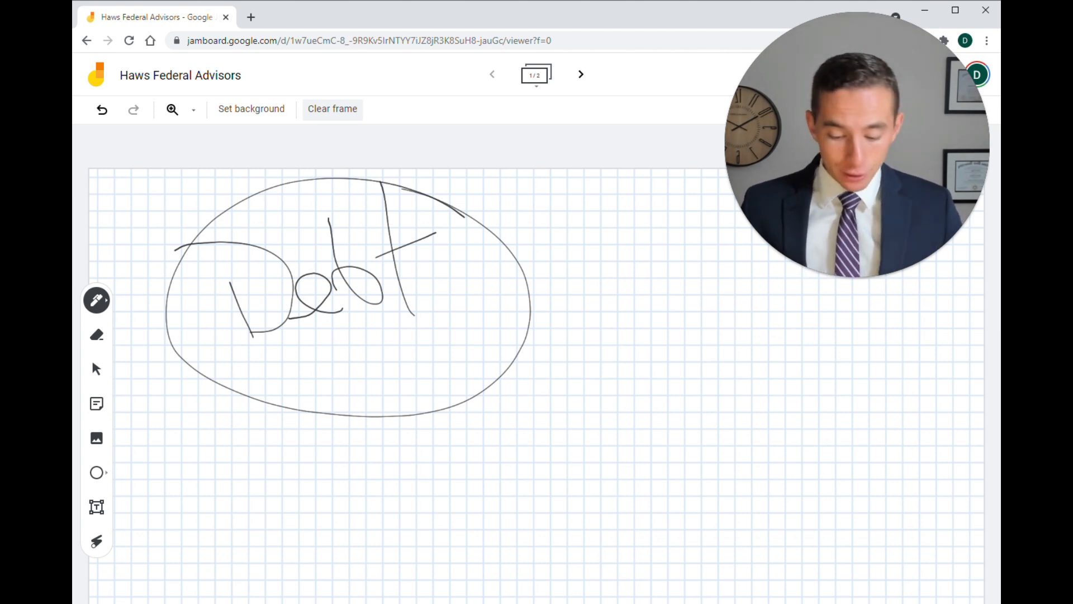
Erase the circled Debt note so the frame is ready for $1,500 and $17,000
{"action": "left_click", "coordinate": [332, 109]}
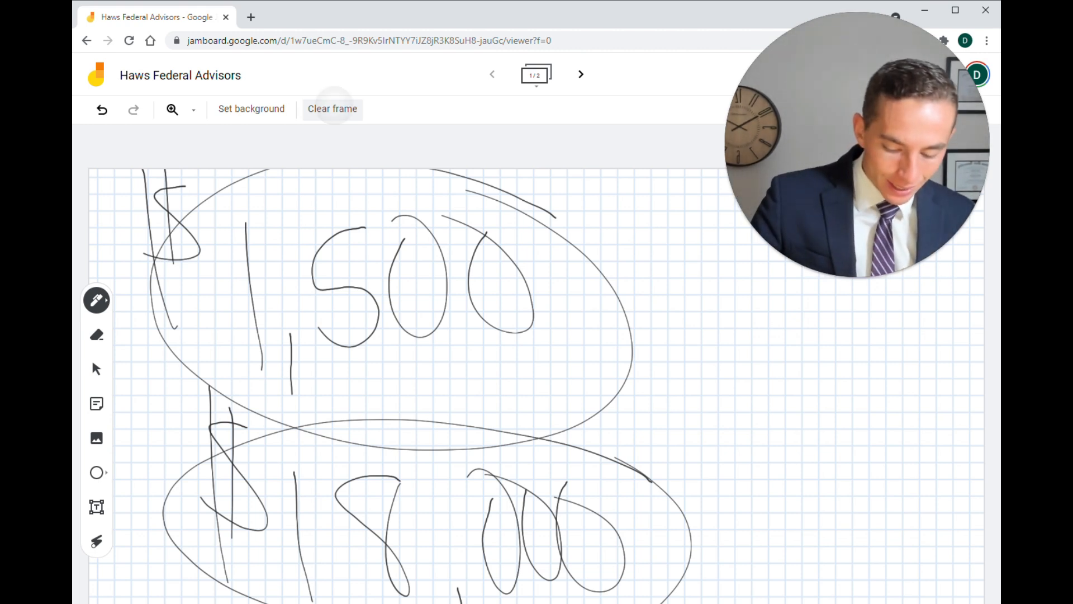
Erase the $1,500 and $17,000 notes so the frame is ready for $20,000 and $500,000
{"action": "left_click", "coordinate": [332, 109]}
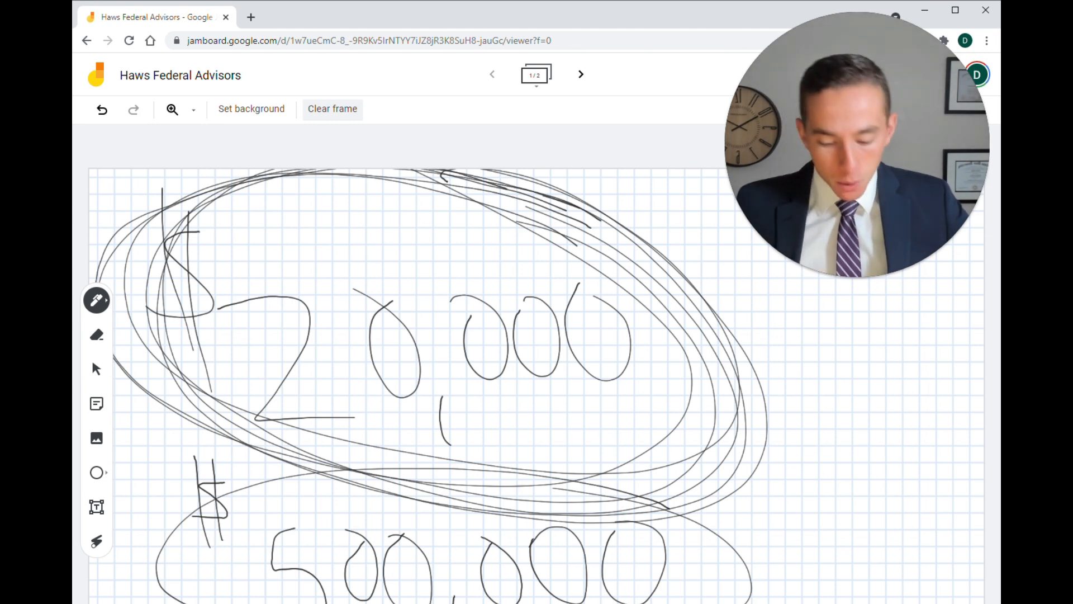
Erase the $20,000/$500,000 notes, then the $19,500/$25,000 notes, leaving a blank grid
{"action": "left_click", "coordinate": [332, 108]}
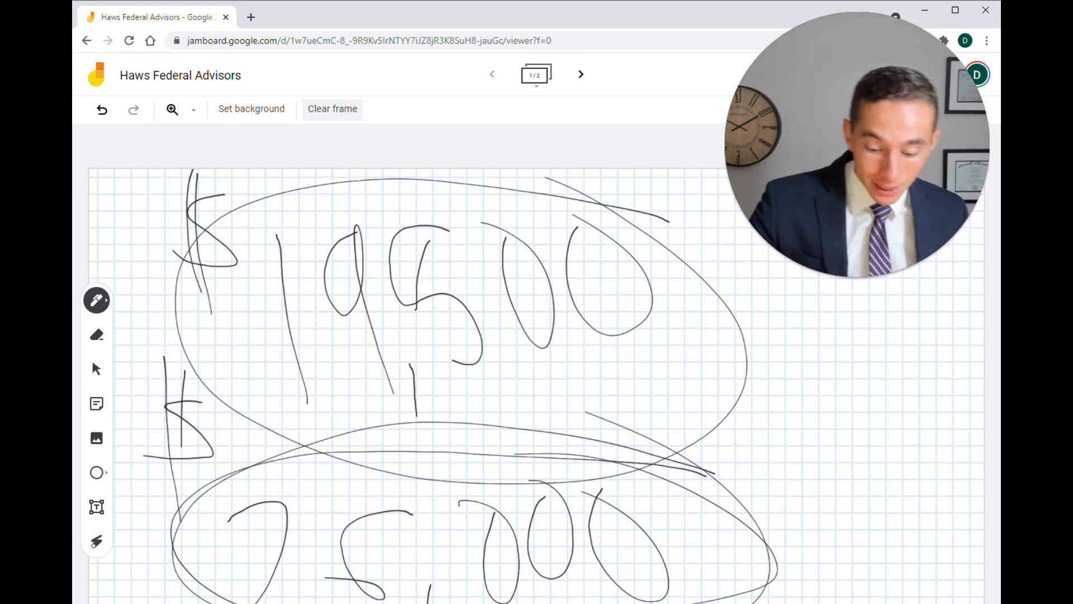
{"action": "left_click", "coordinate": [332, 109]}
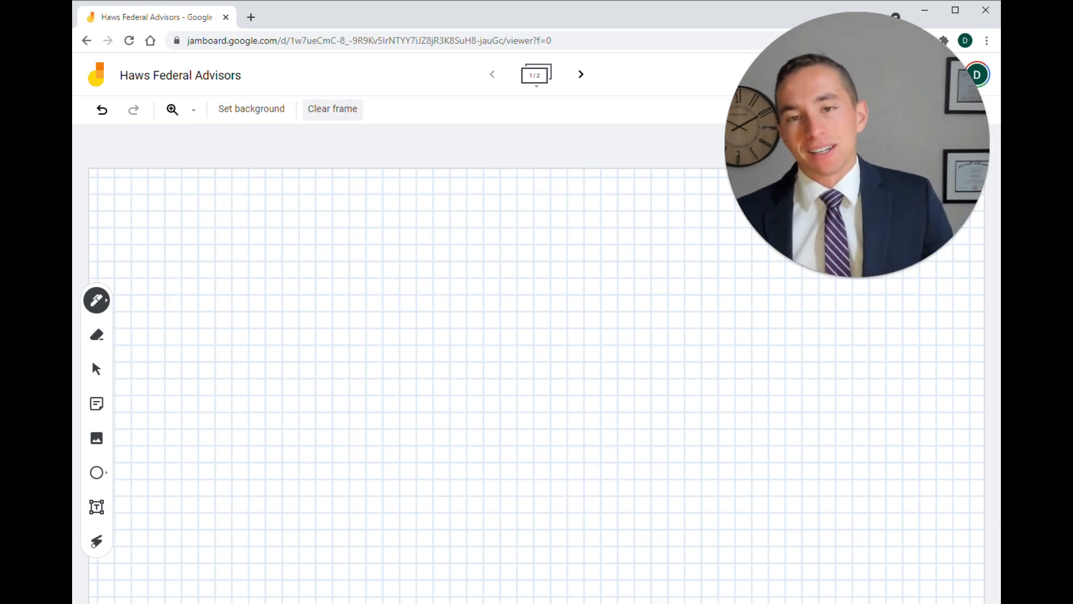